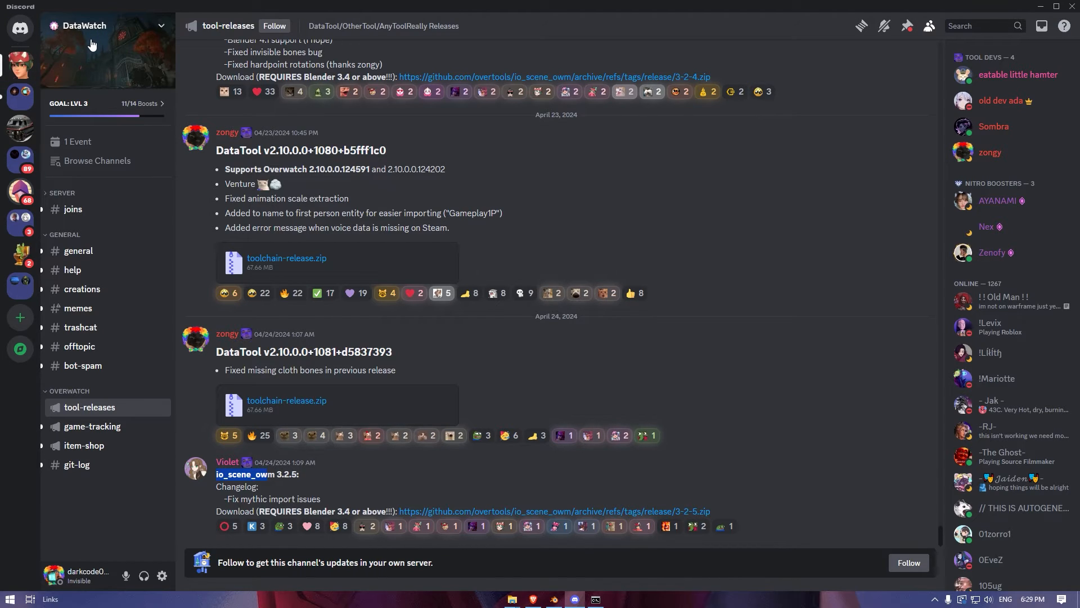
pyautogui.moveTo(149, 92)
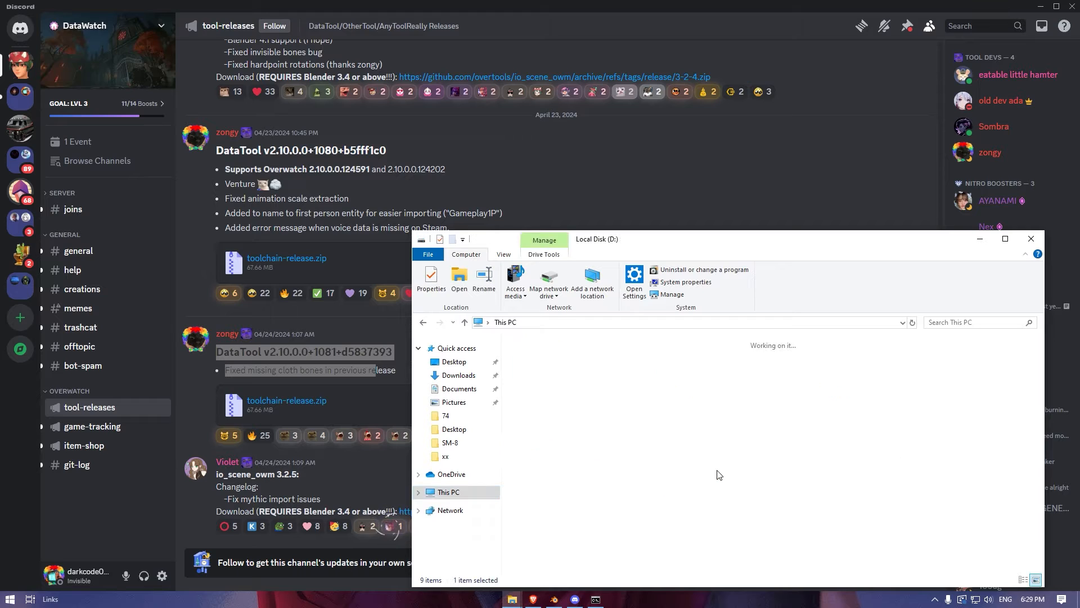
# Navigate to D:\Overwatch models\toolchain-release and get a Command Prompt open there
pyautogui.click(1004, 239)
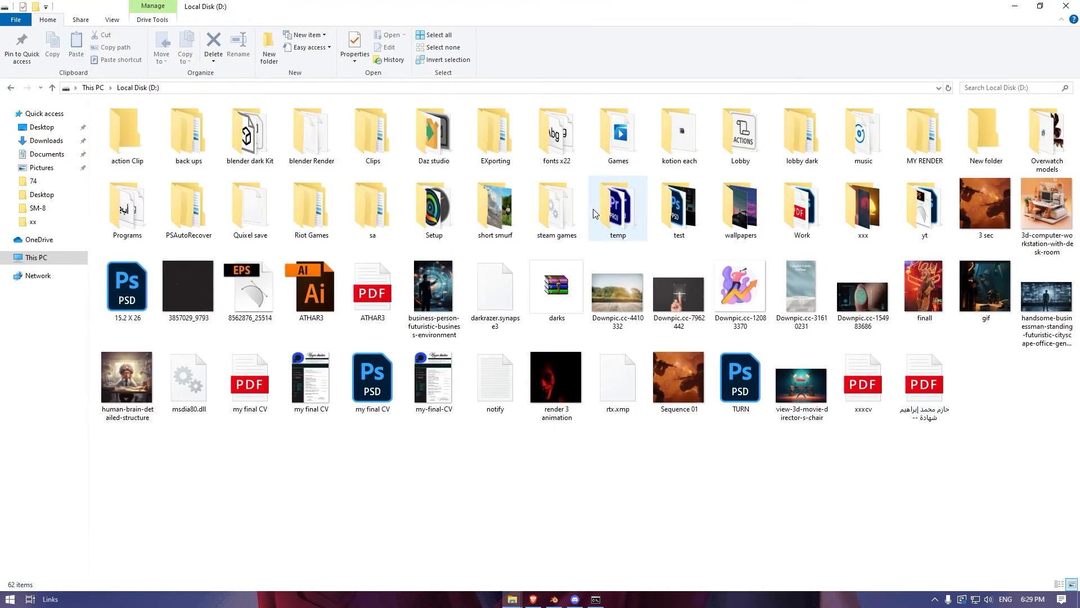
pyautogui.doubleClick(1047, 135)
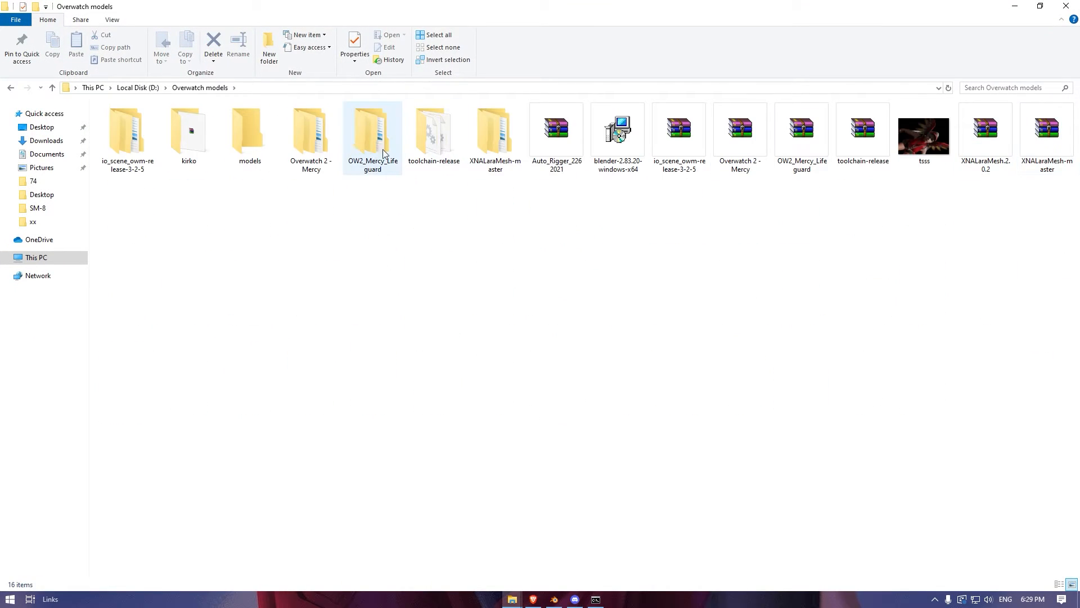
pyautogui.doubleClick(434, 131)
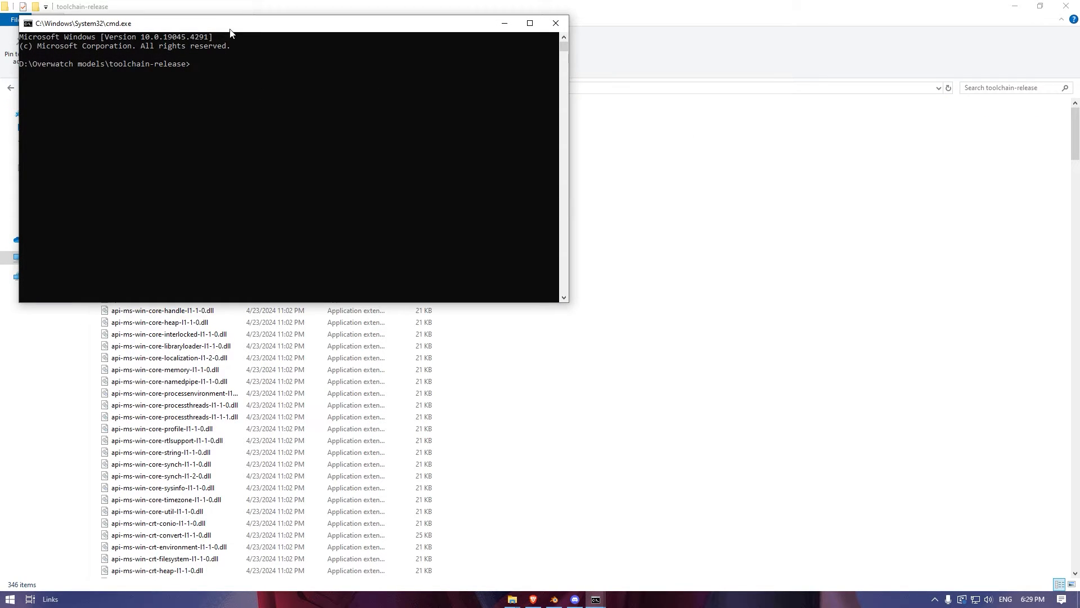
pyautogui.moveTo(276, 22); pyautogui.dragTo(558, 180)
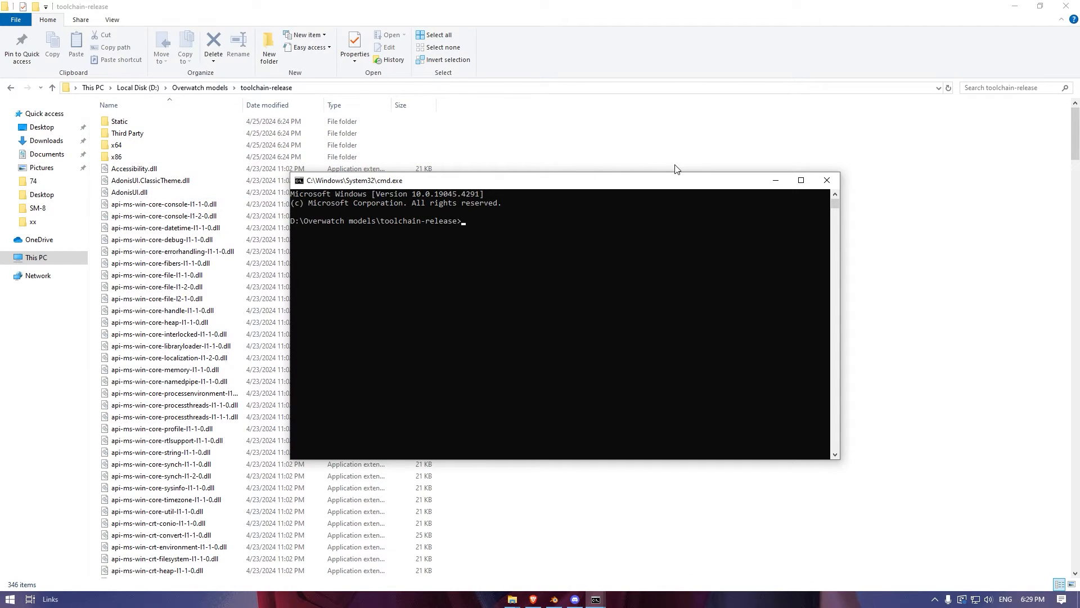
# Begin the command line with datatool followed by an opening quote
pyautogui.write('da')
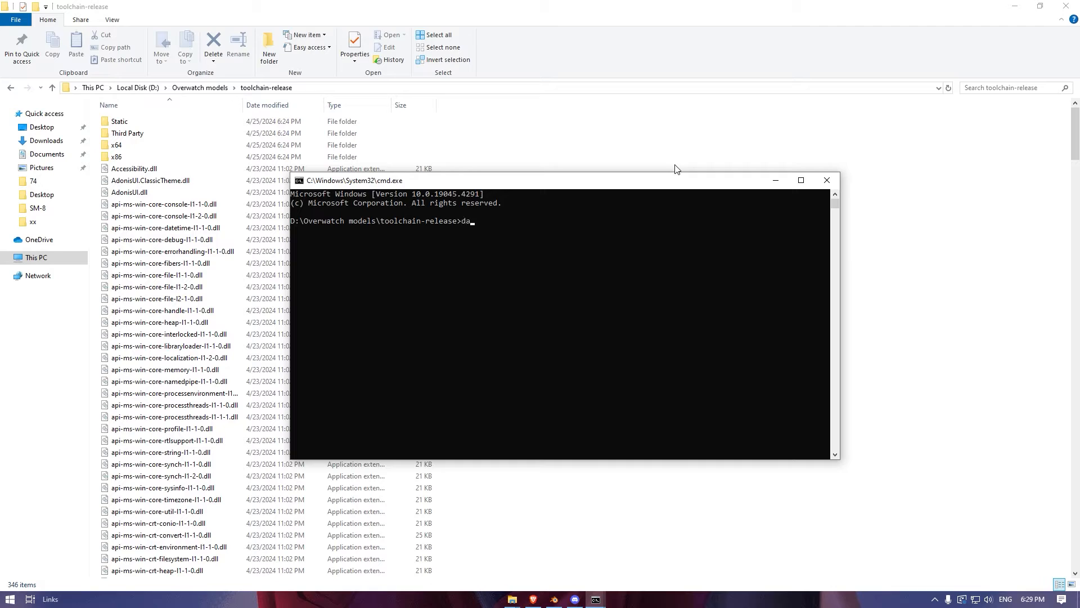
pyautogui.write('tawatch')
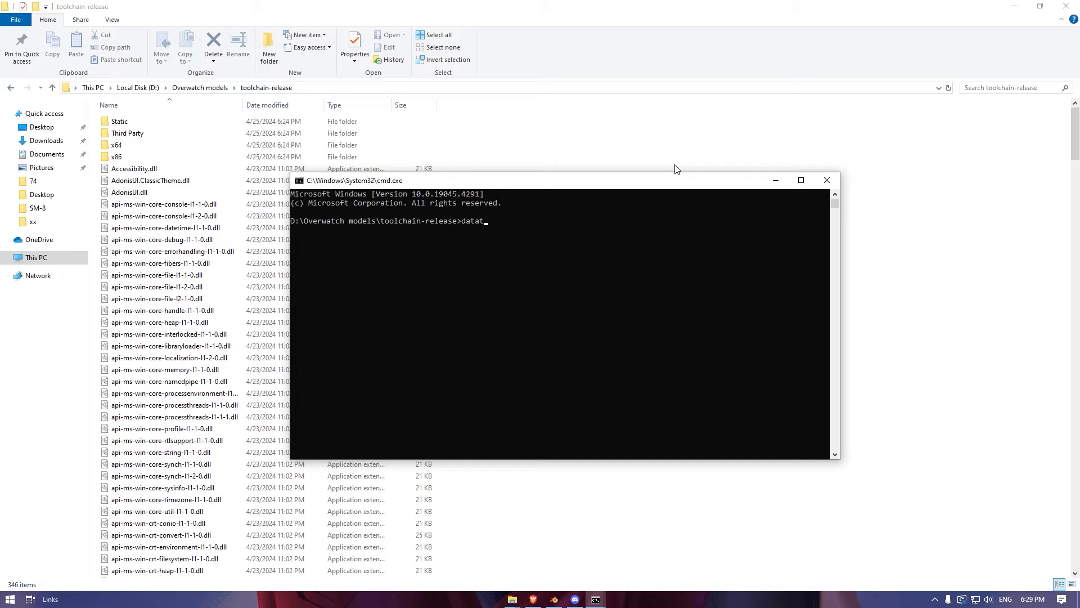
pyautogui.write('ool')
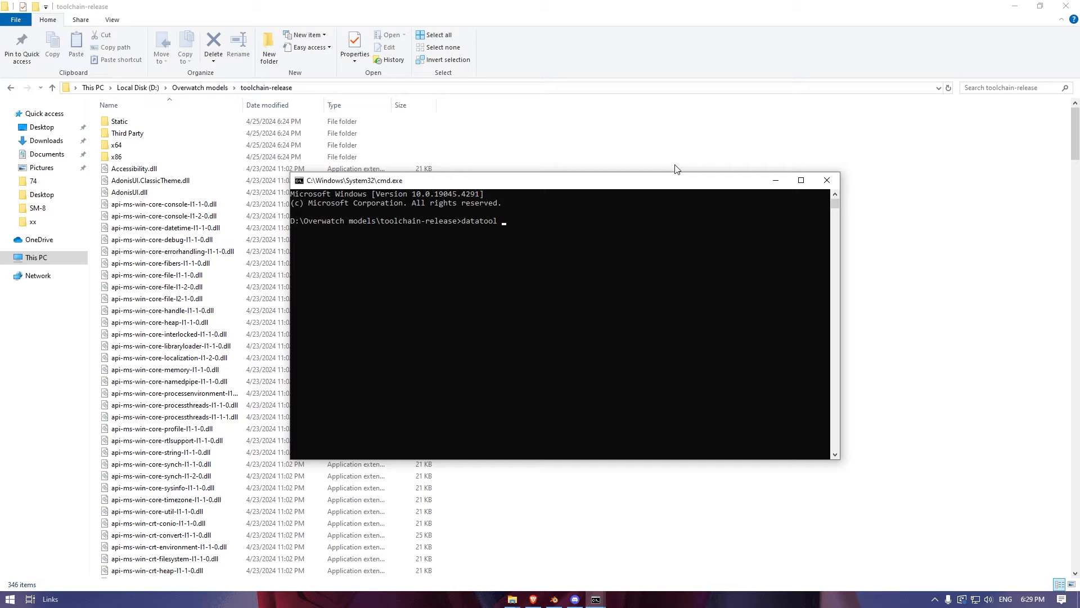
pyautogui.write('"')
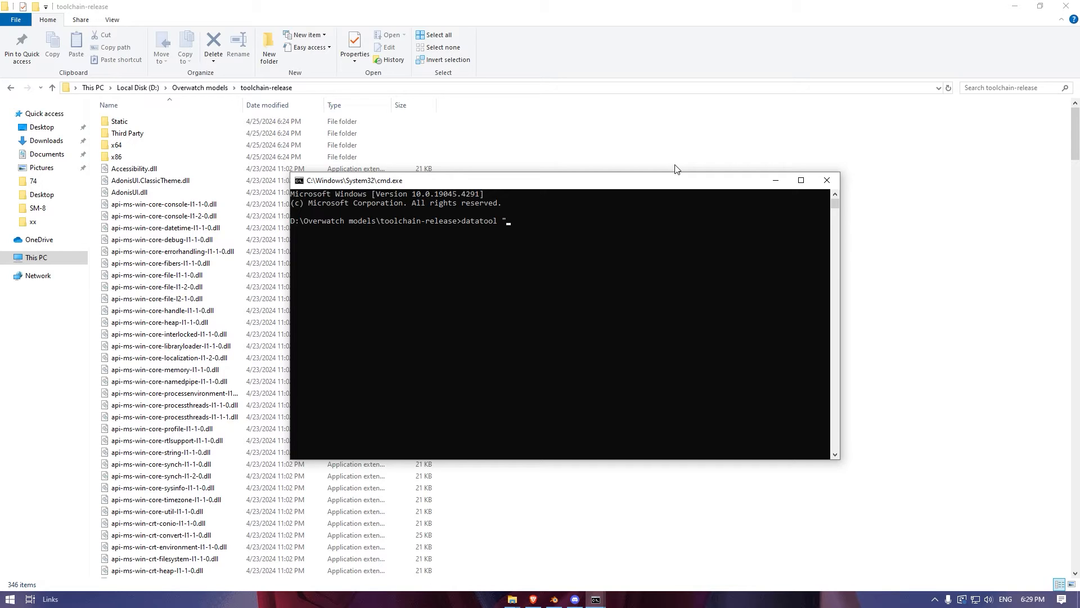
pyautogui.moveTo(480, 490)
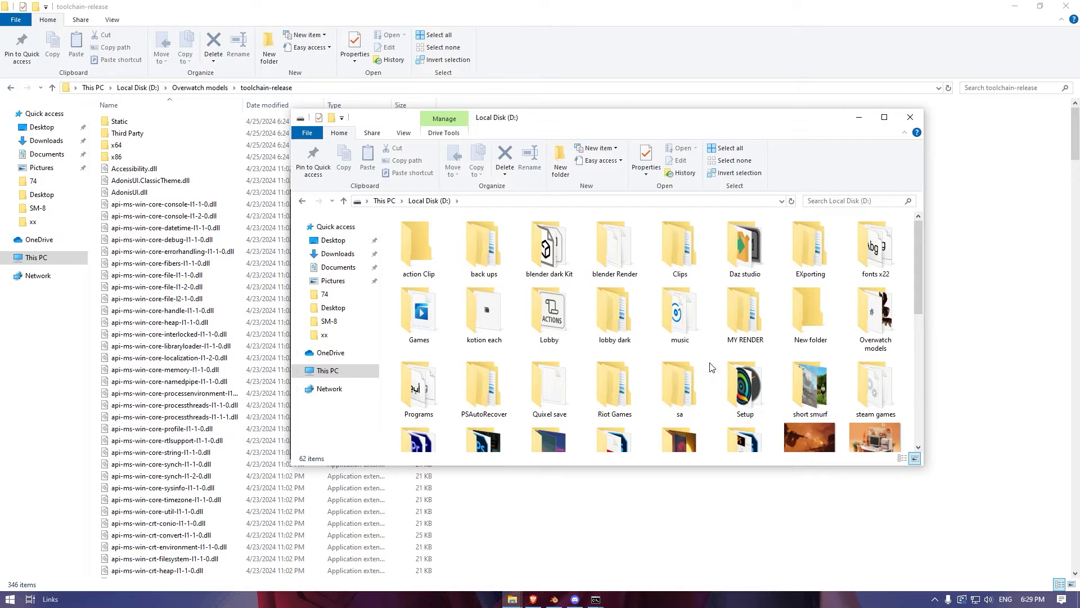
# Browse to D:\steam games\steamapps\common\Overwatch and copy its full path for the command
pyautogui.click(549, 384)
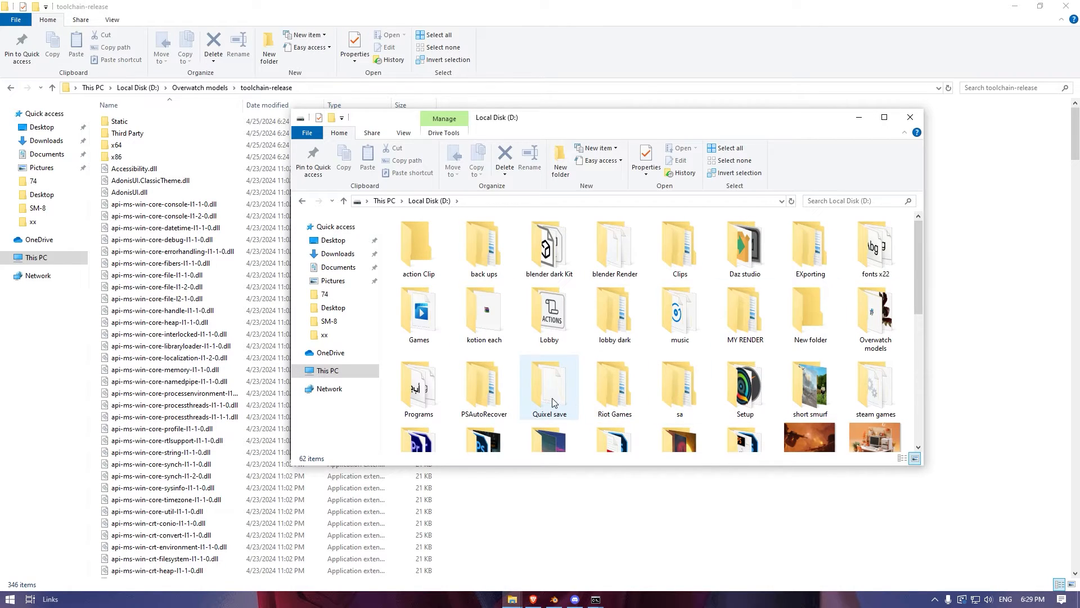
pyautogui.click(875, 386)
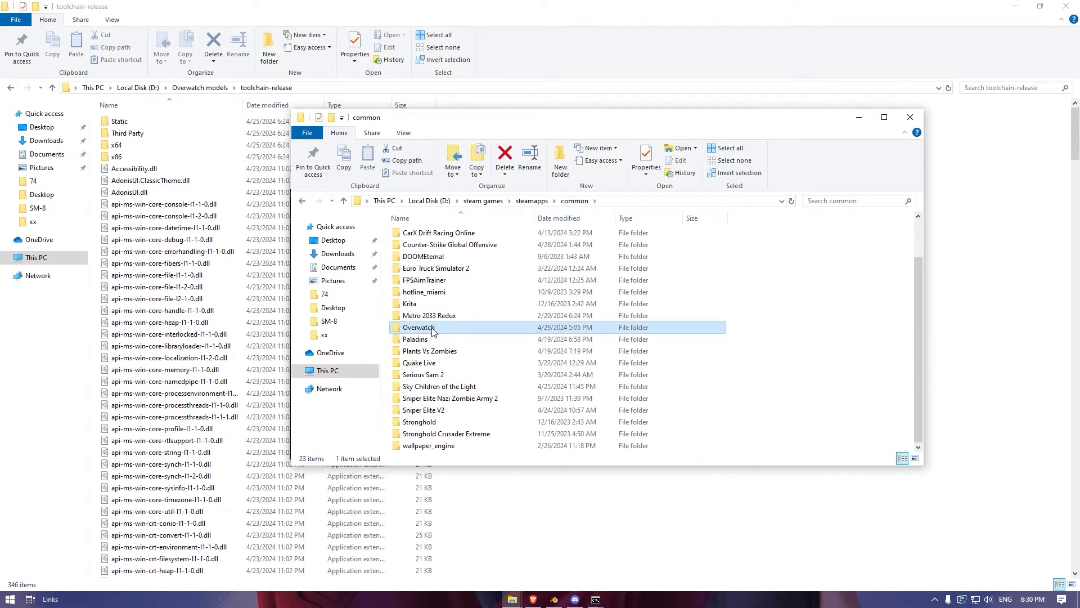
pyautogui.doubleClick(418, 328)
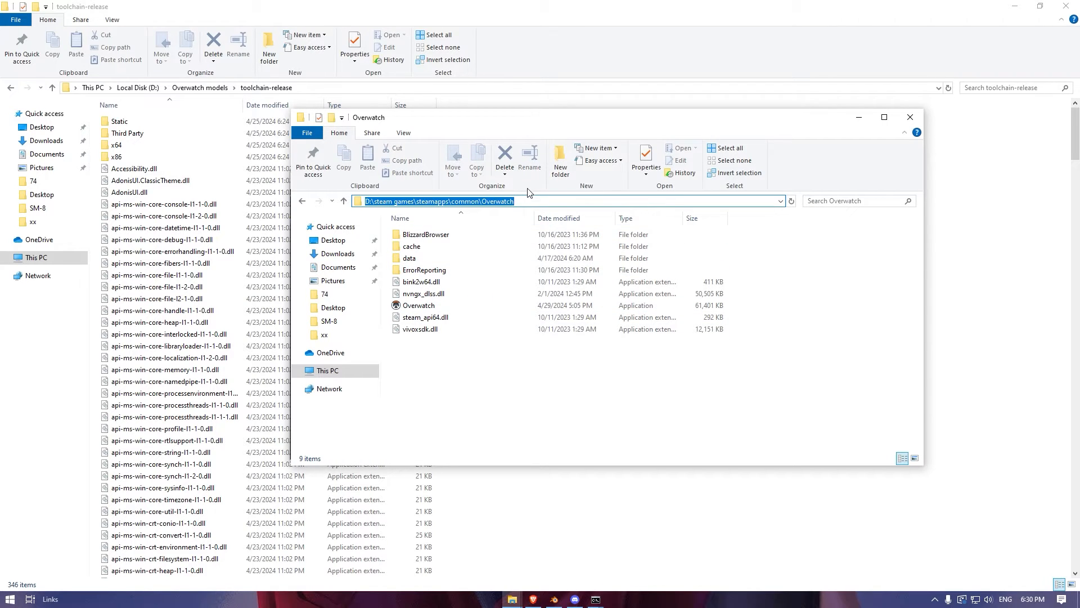
pyautogui.press('alt+tab')
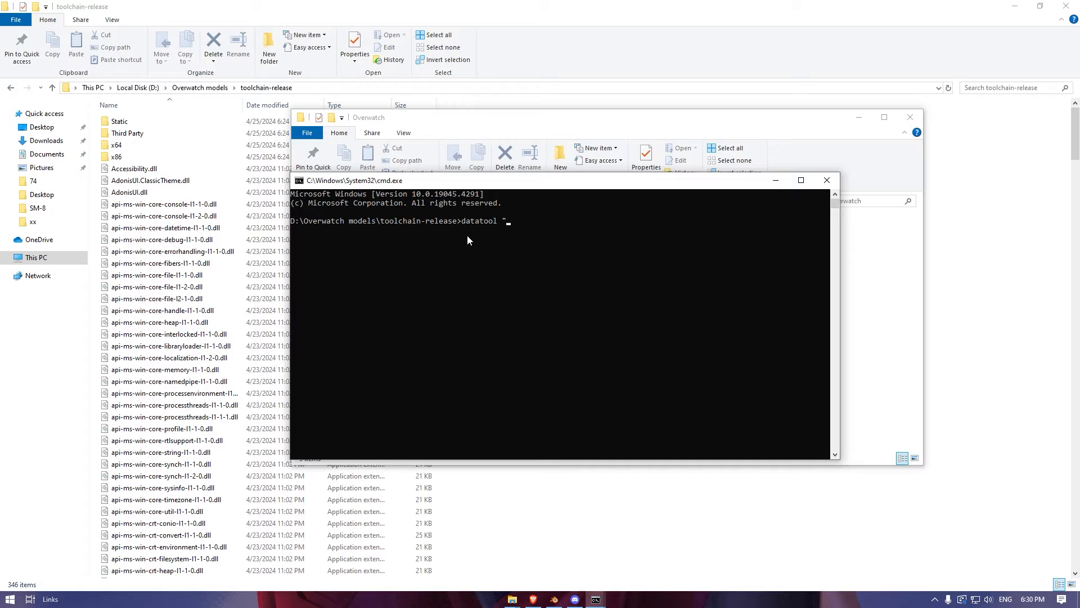
# Add the quoted Overwatch game path and the extract-unlocks mode to the datatool command
pyautogui.write('D:\\steam games\\steamapps\\common\\Overwatch')
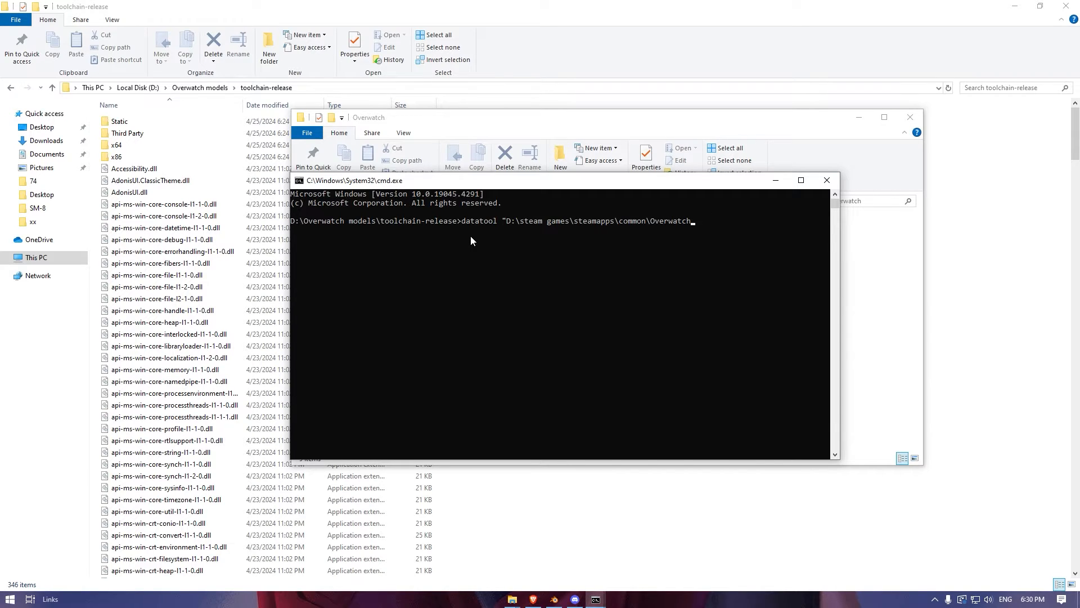
pyautogui.write('"')
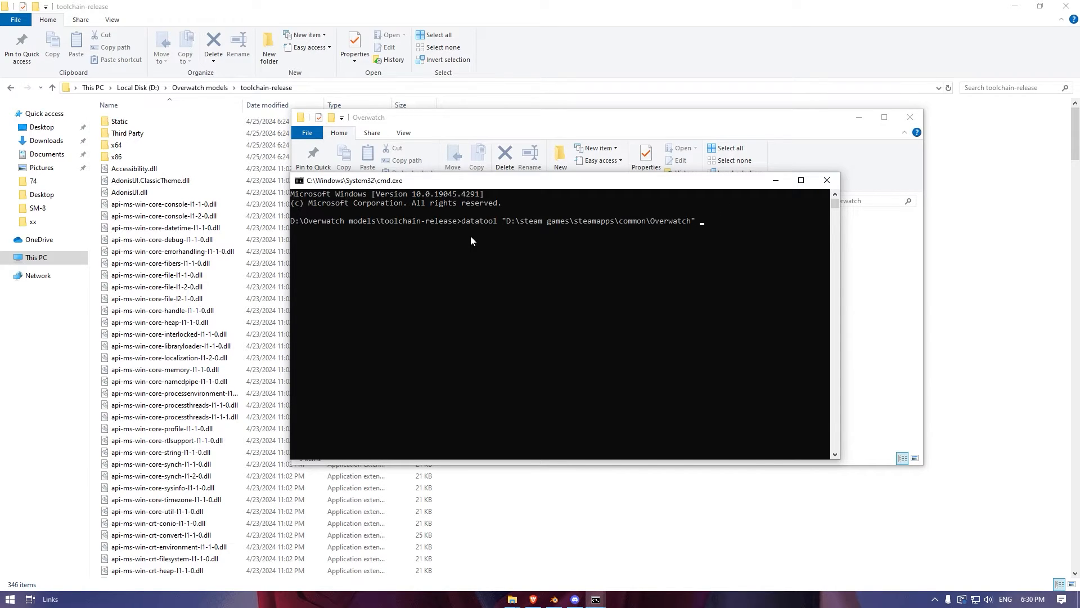
pyautogui.write('unlocks-')
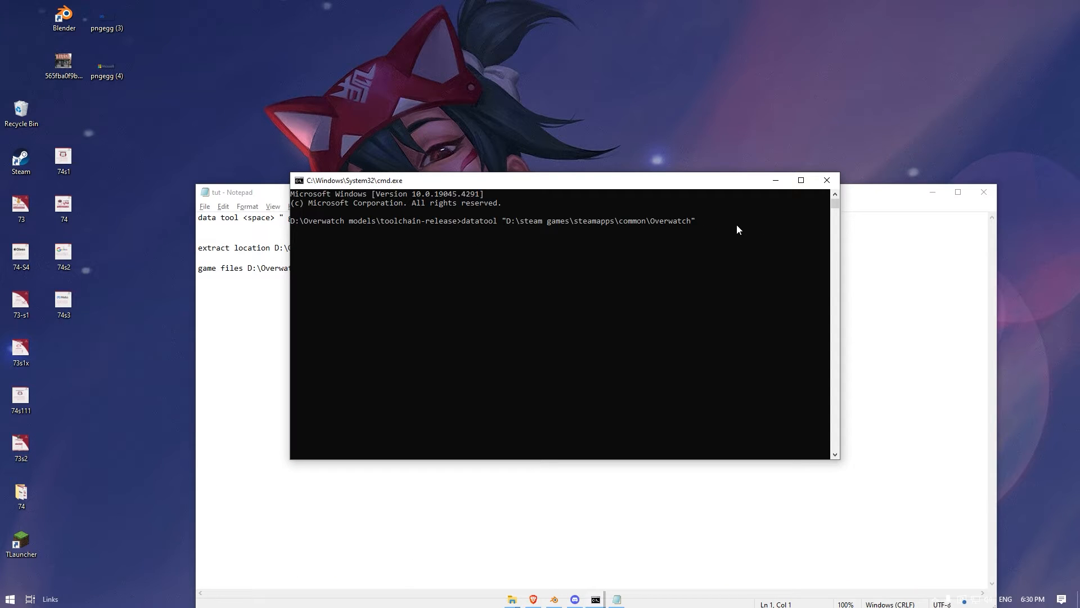
pyautogui.write('extract')
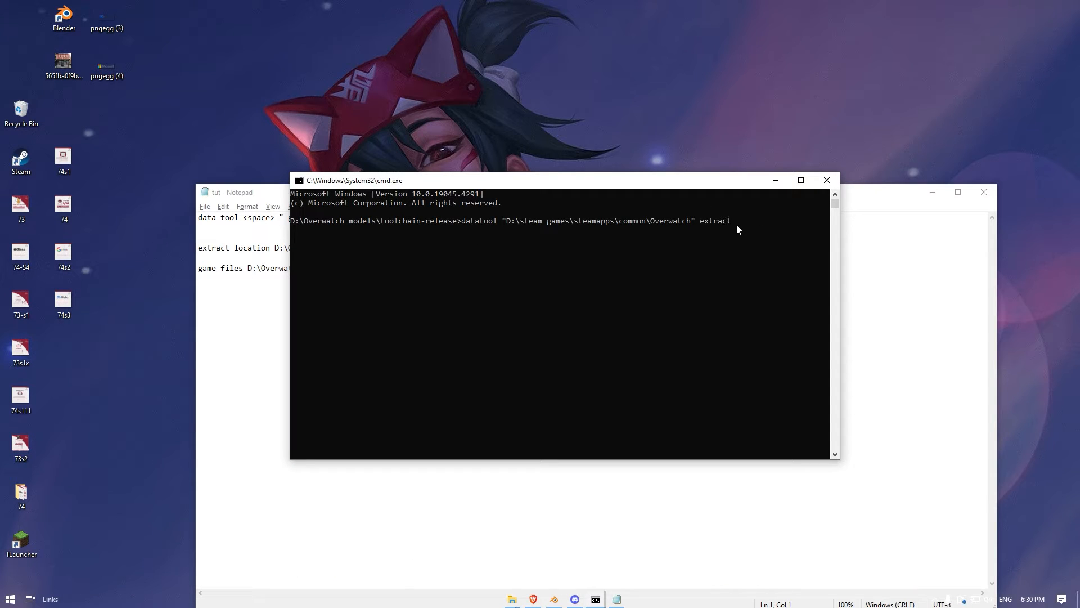
pyautogui.write('-unlo')
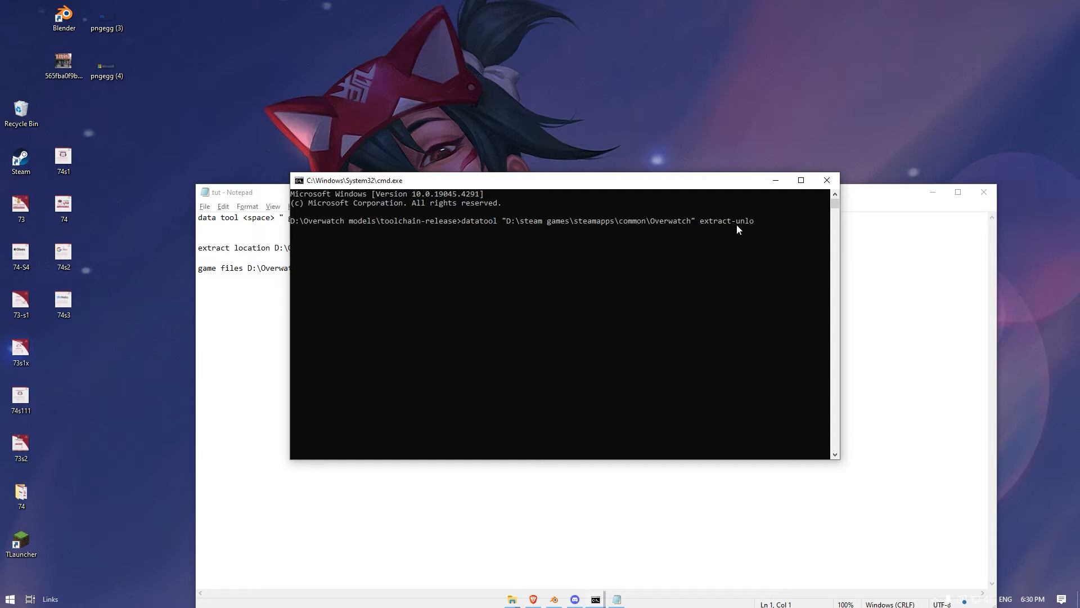
pyautogui.write('cks')
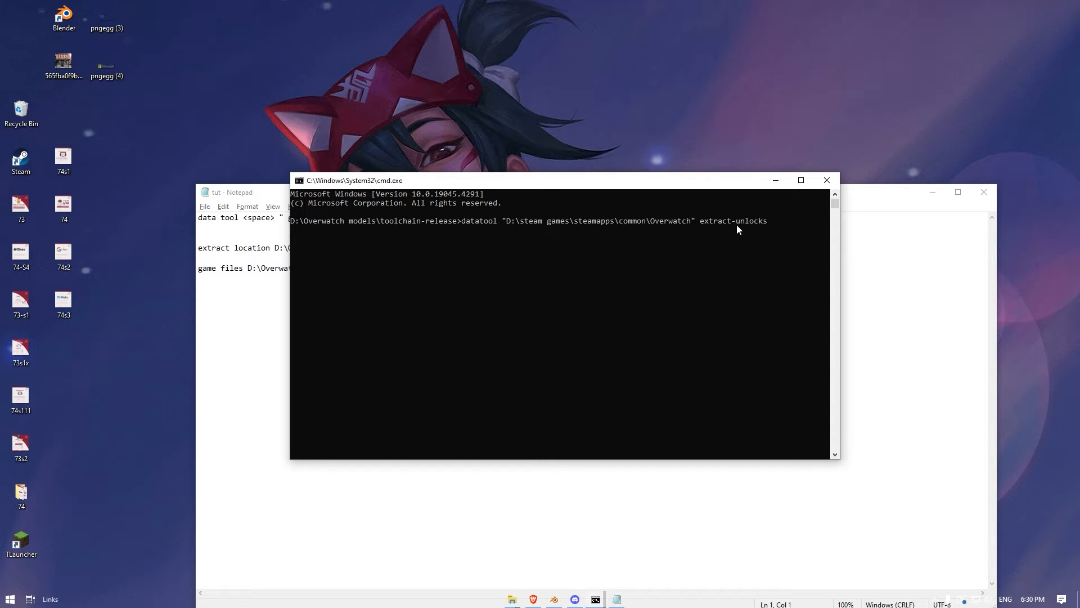
# Add the quoted "D:\extrct" output folder as the extraction destination
pyautogui.write('"')
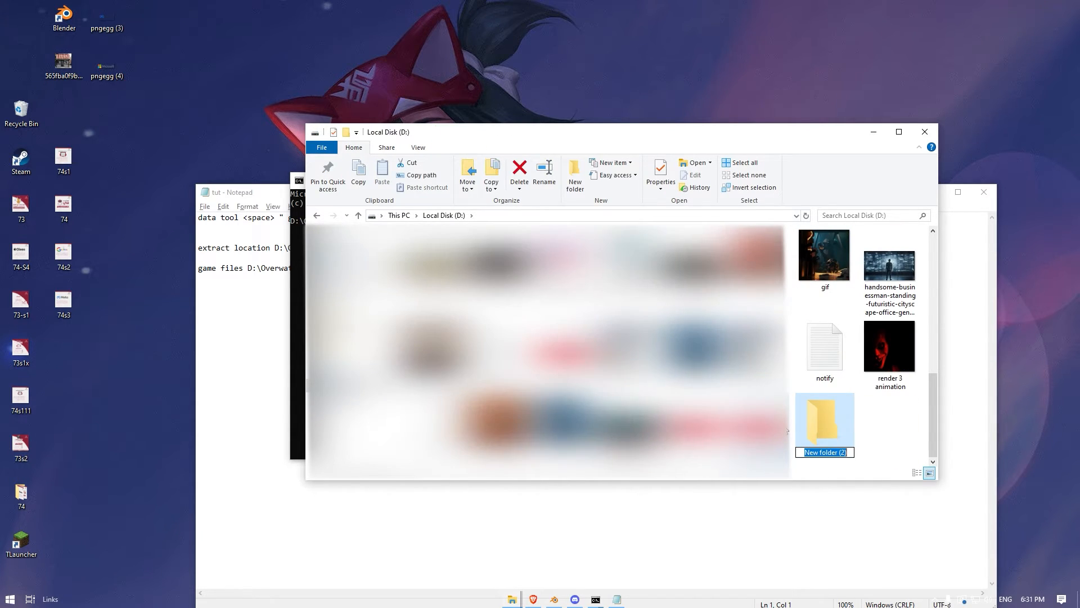
pyautogui.write('extract-unlocks "D:\\extrct')
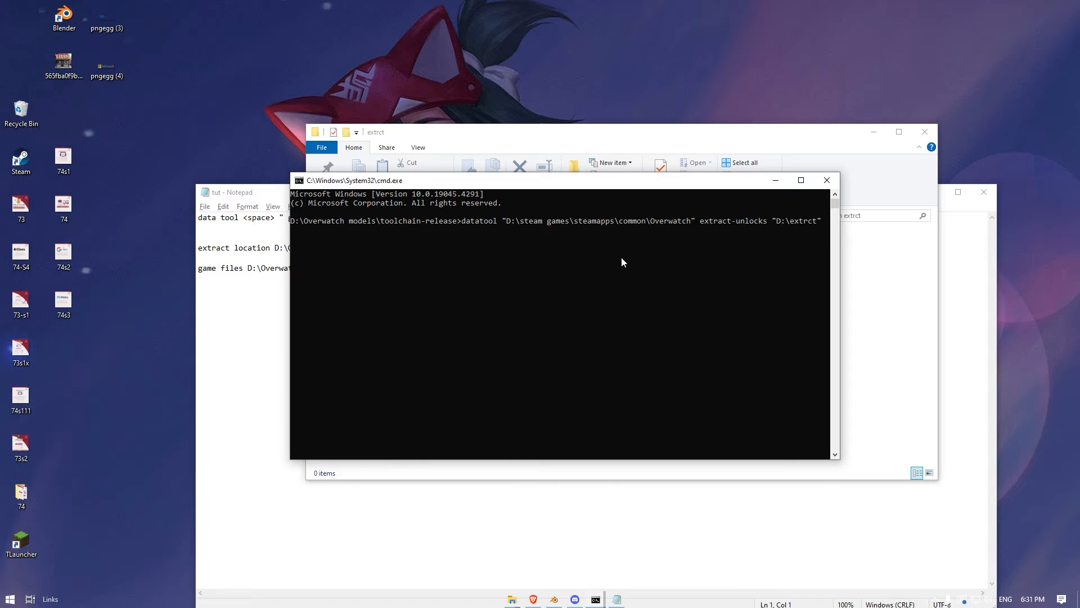
# Finish the command with mercy and run DataTool to extract her unlocks
pyautogui.write('mercy')
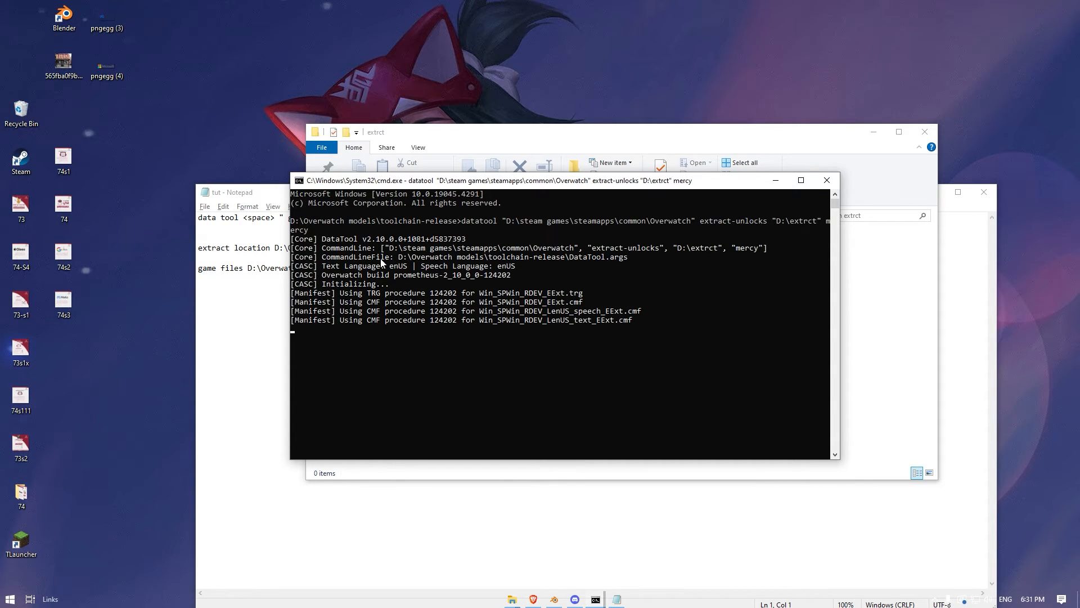
pyautogui.moveTo(547, 292)
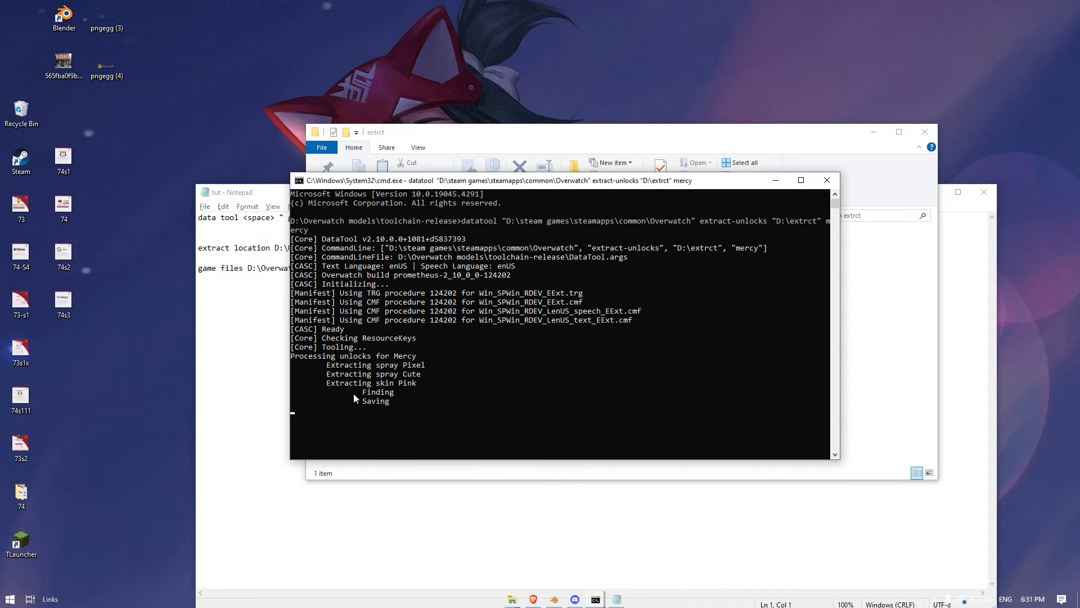
pyautogui.moveTo(647, 366)
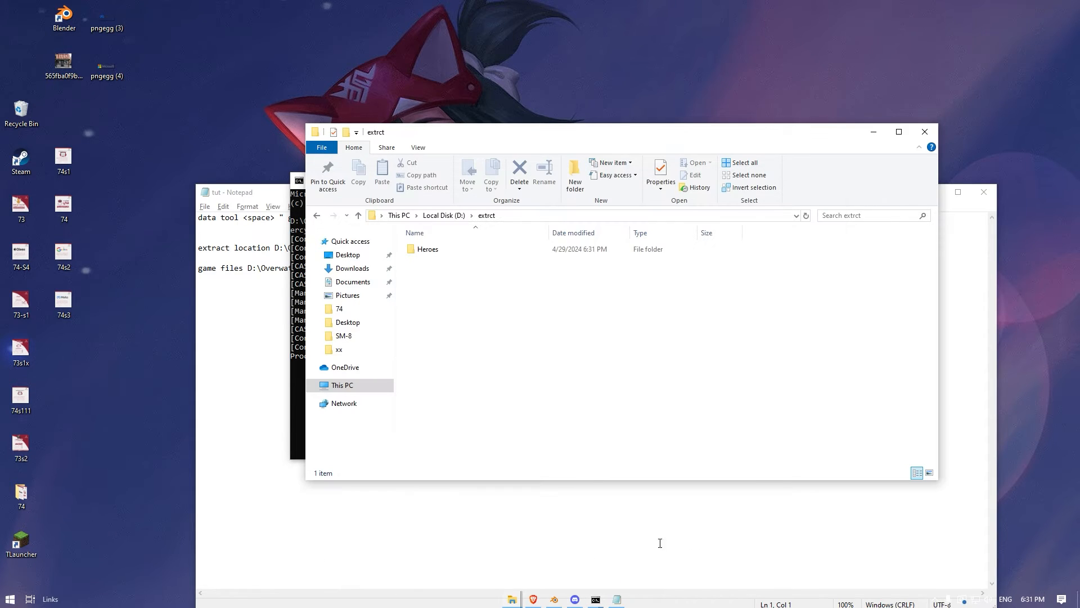
# Browse the extraction output through Heroes > Mercy into the Skin folder
pyautogui.doubleClick(428, 248)
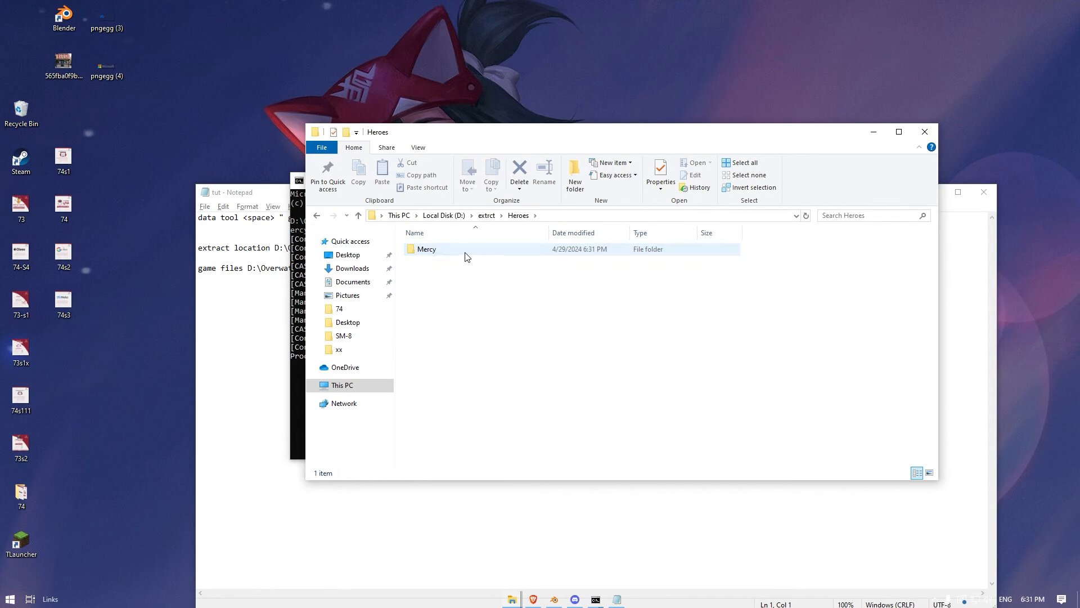
pyautogui.doubleClick(426, 248)
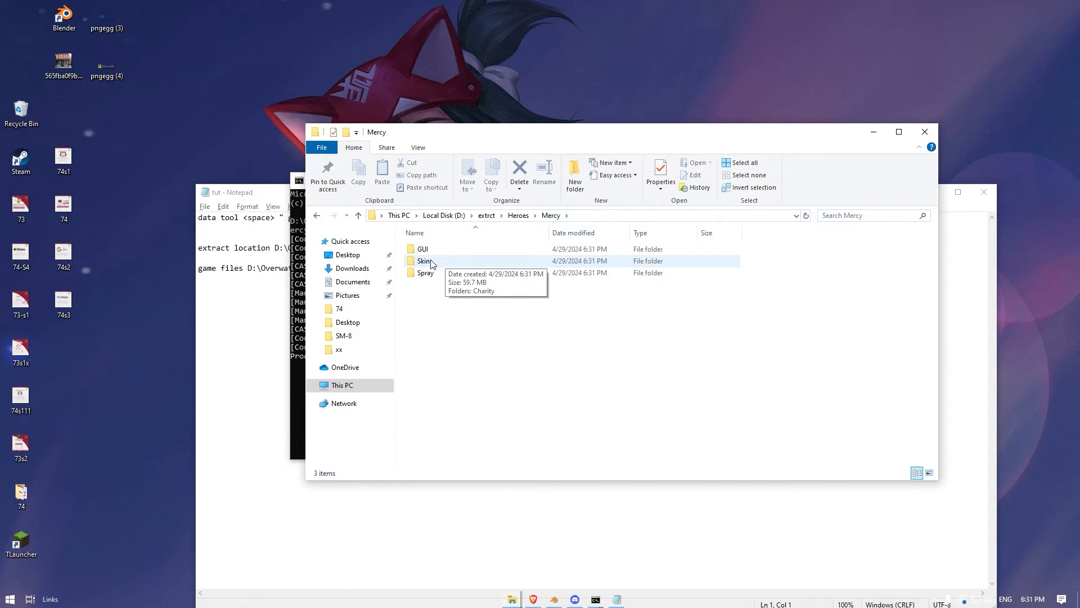
pyautogui.doubleClick(424, 260)
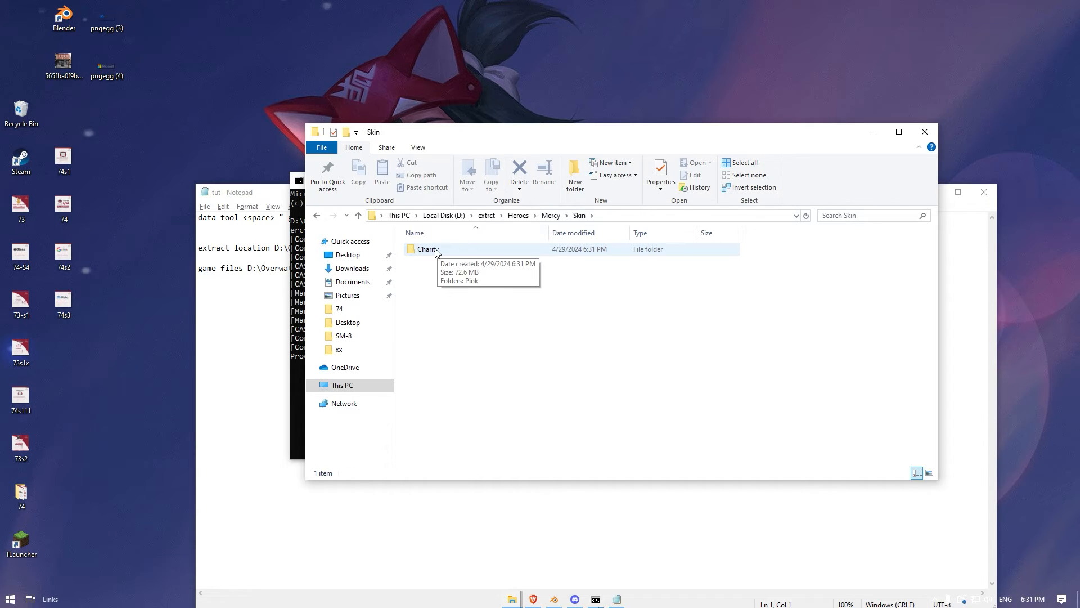
pyautogui.click(300, 181)
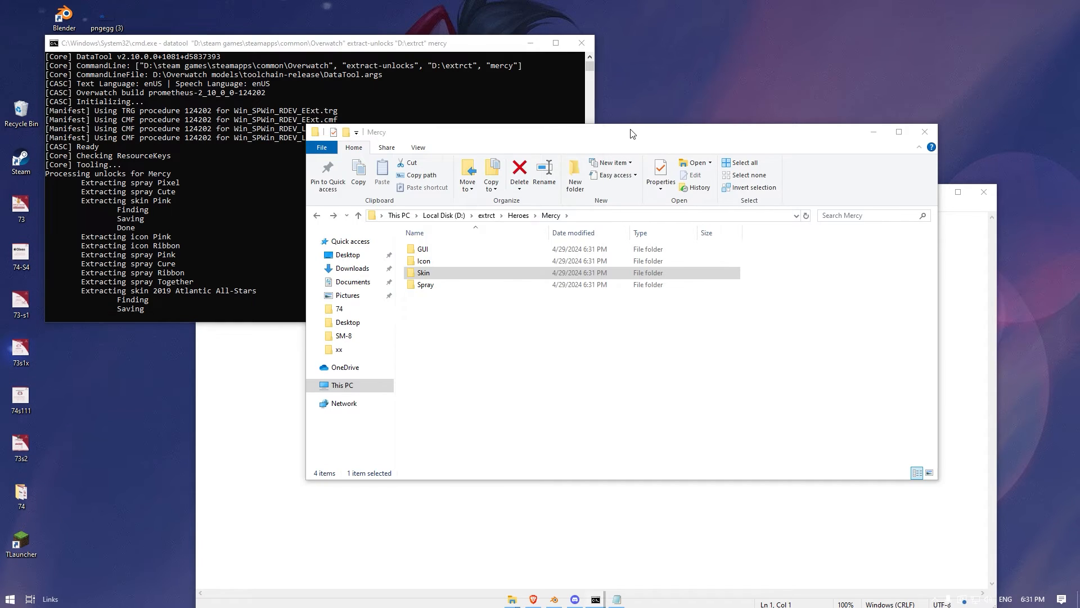
pyautogui.doubleClick(423, 272)
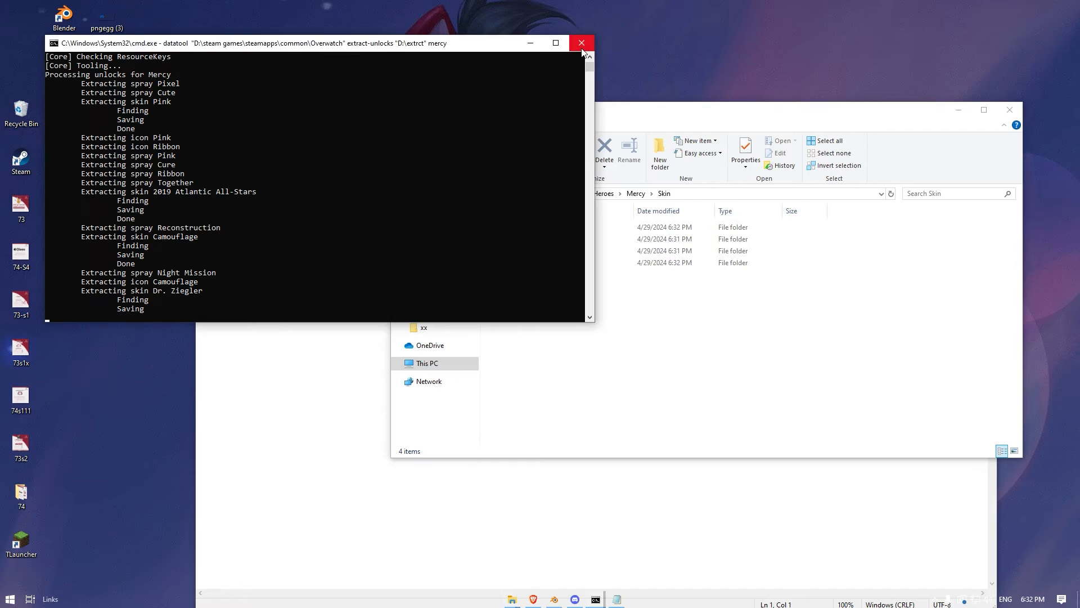
# Close the DataTool console and enter the Dr. Ziegler skin folder
pyautogui.click(581, 42)
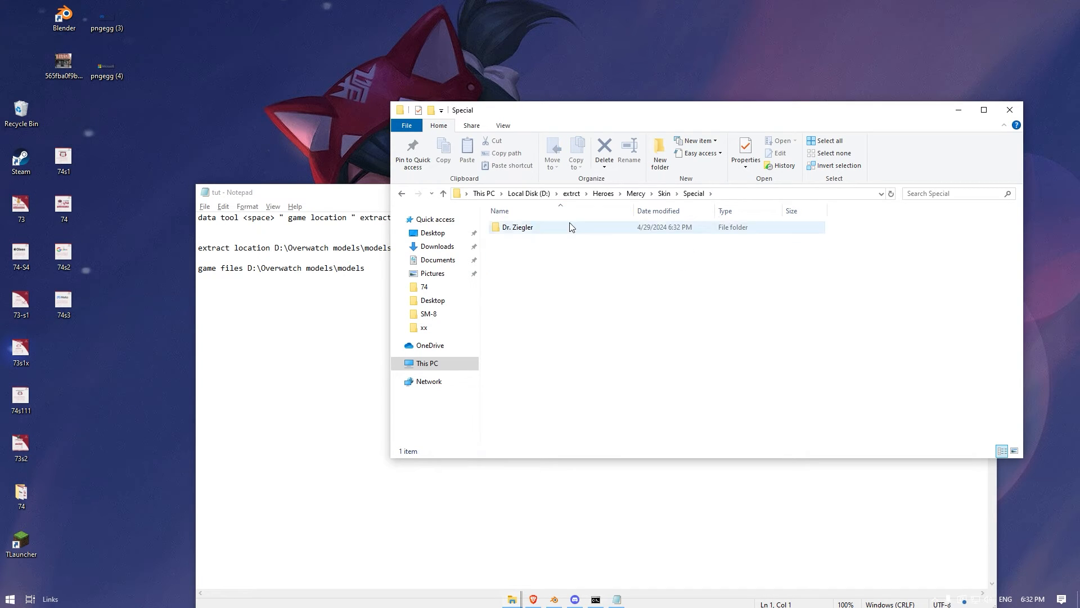
pyautogui.doubleClick(516, 227)
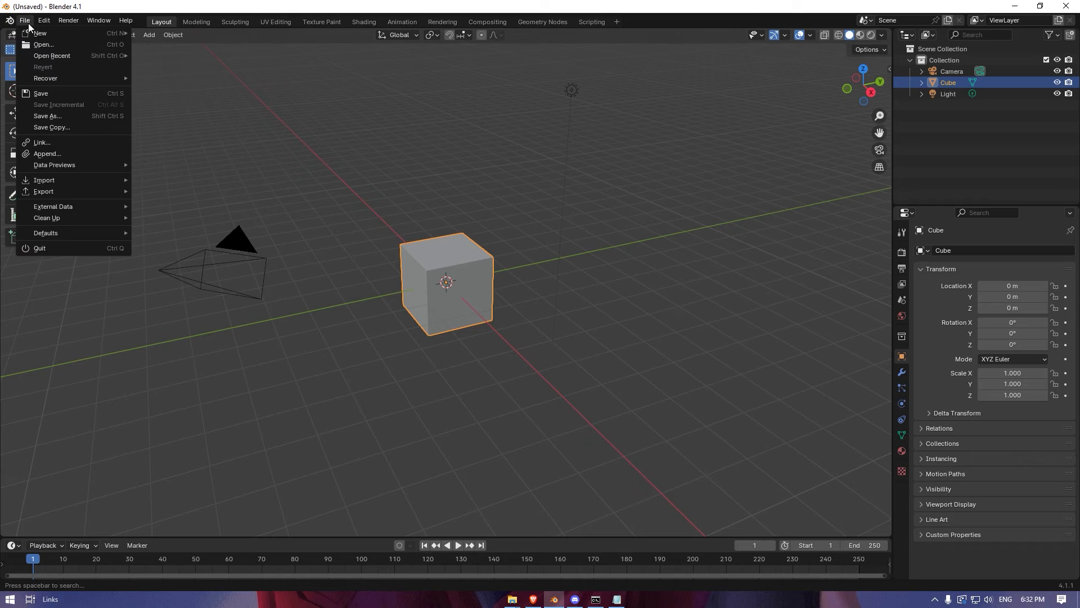
# Check in Preferences > Add-ons that Import-Export: OWM Import is enabled, then close Preferences
pyautogui.click(42, 20)
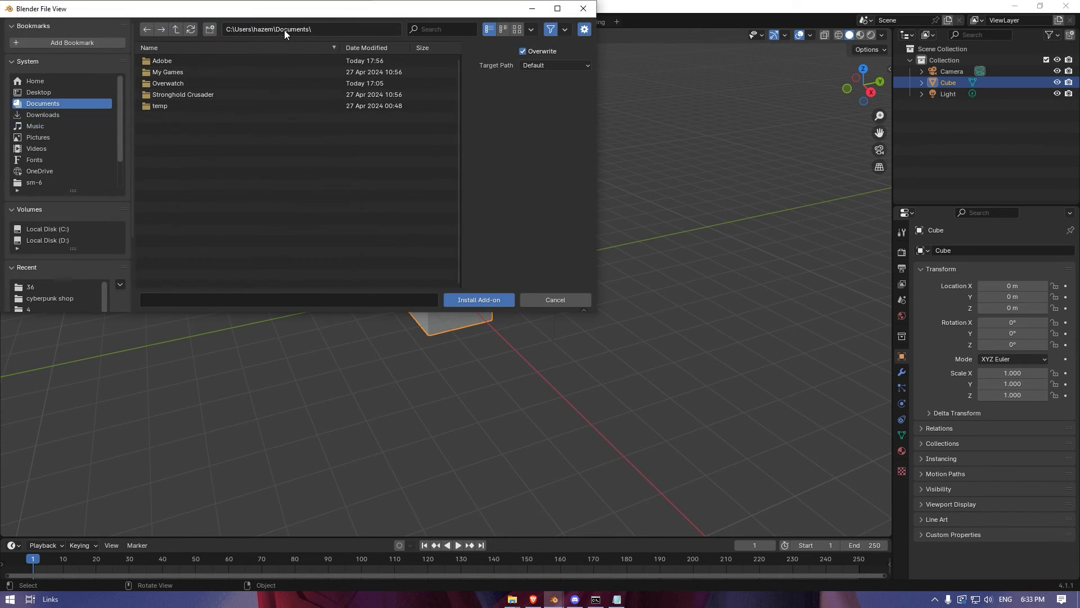
pyautogui.click(477, 300)
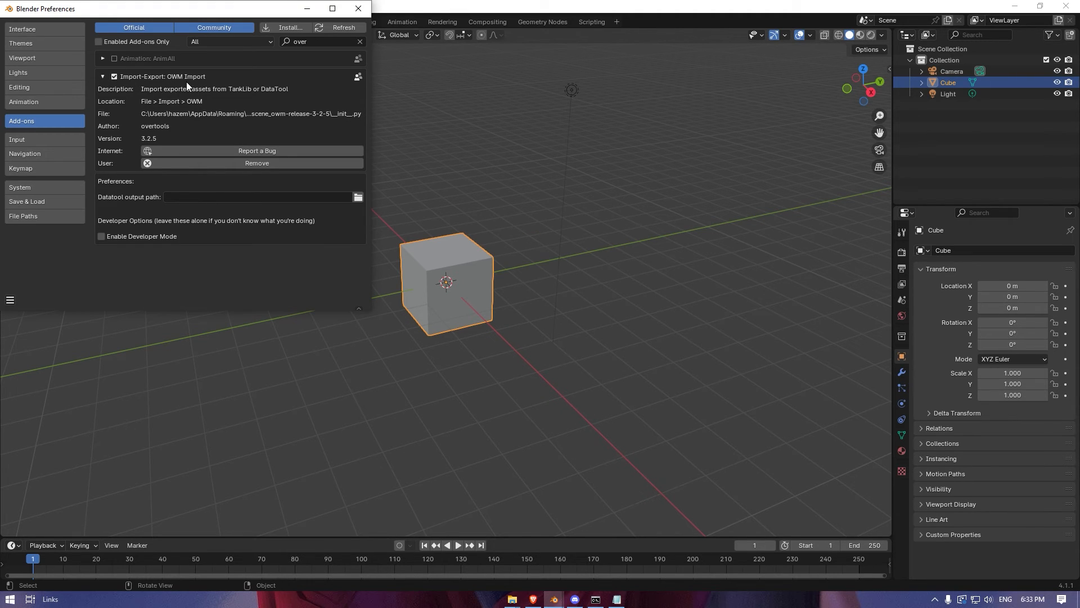
pyautogui.moveTo(3, 308)
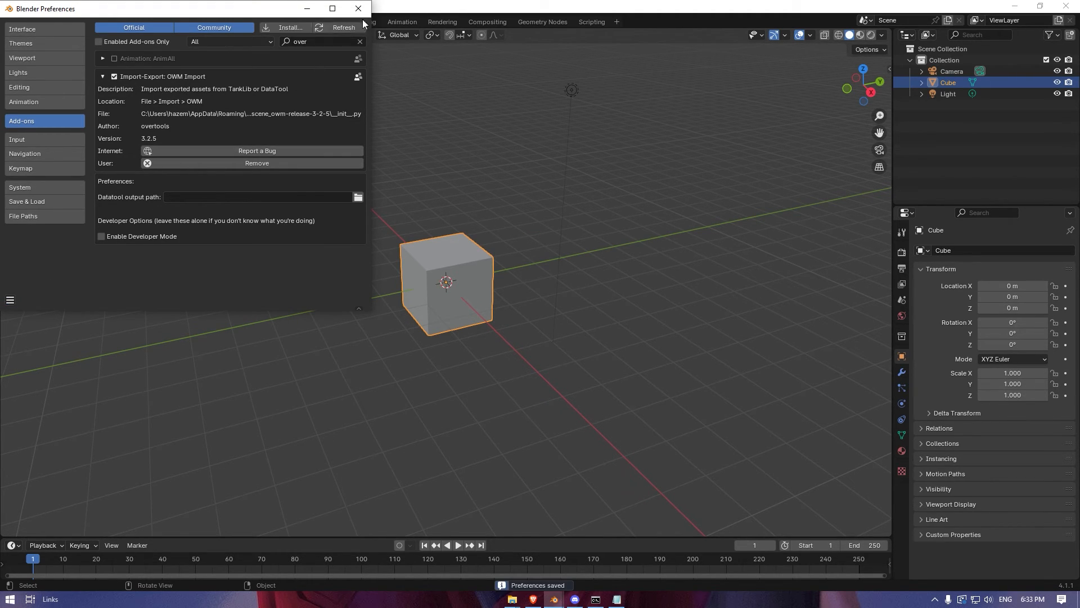
pyautogui.click(24, 20)
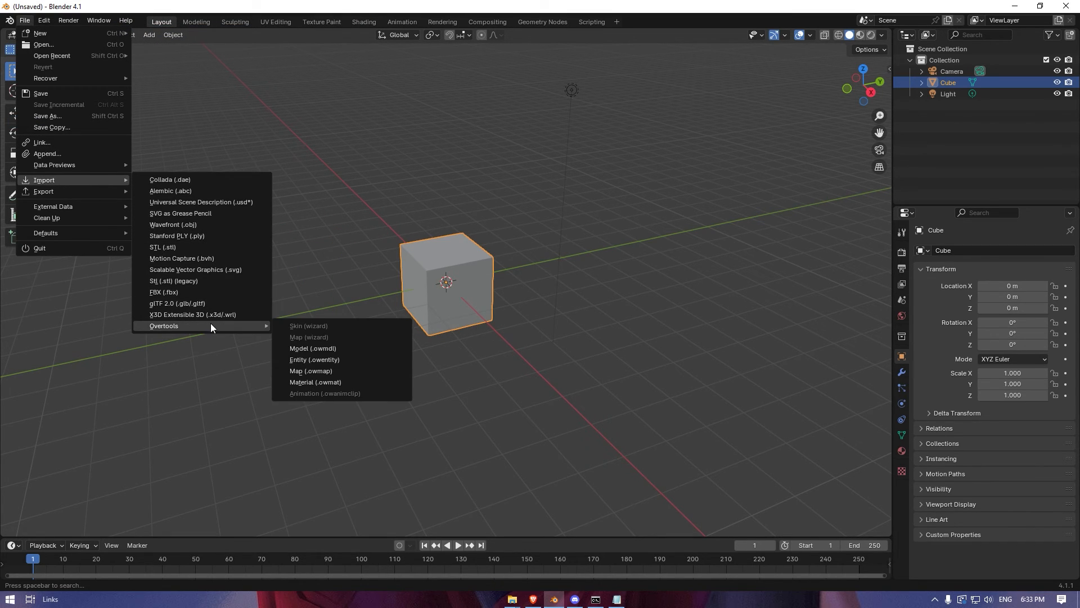
# Import 000000005DBA.owmdl from the skin's Models folder via Overtools Model import
pyautogui.click(313, 350)
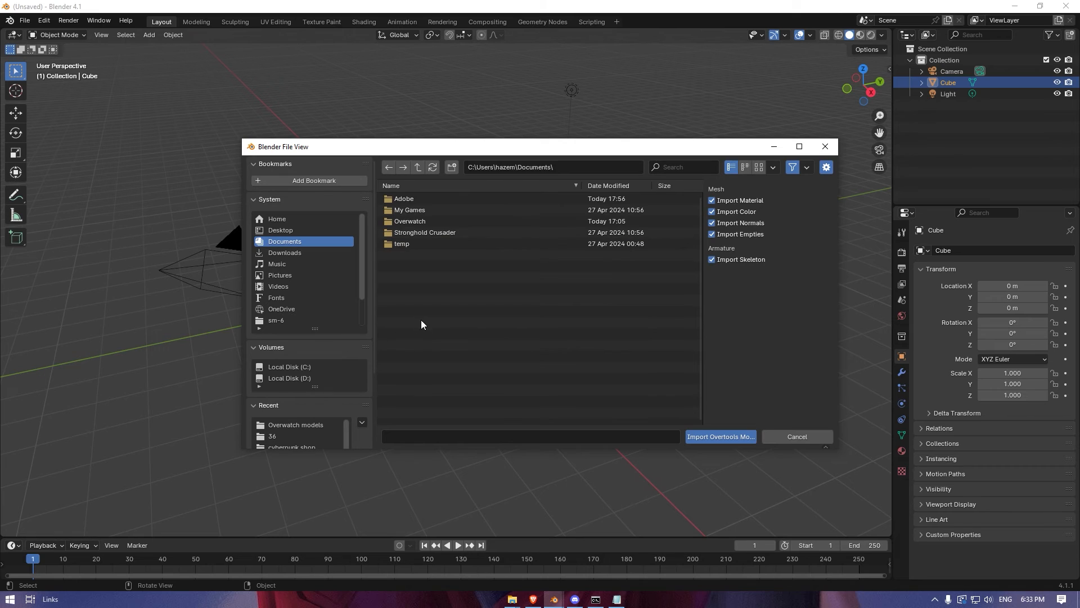
pyautogui.moveTo(454, 347)
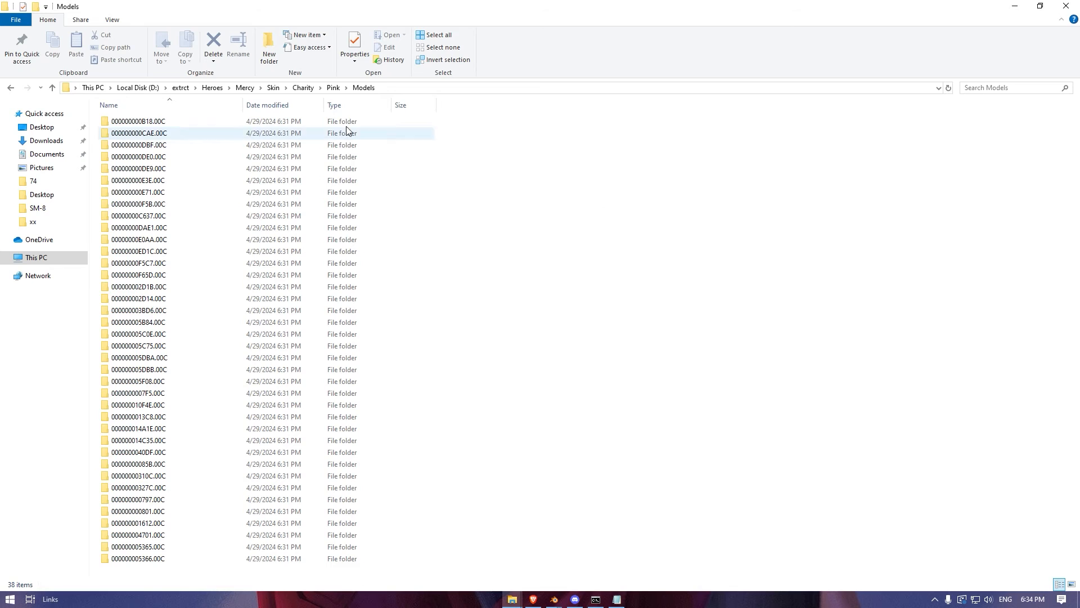
pyautogui.doubleClick(139, 121)
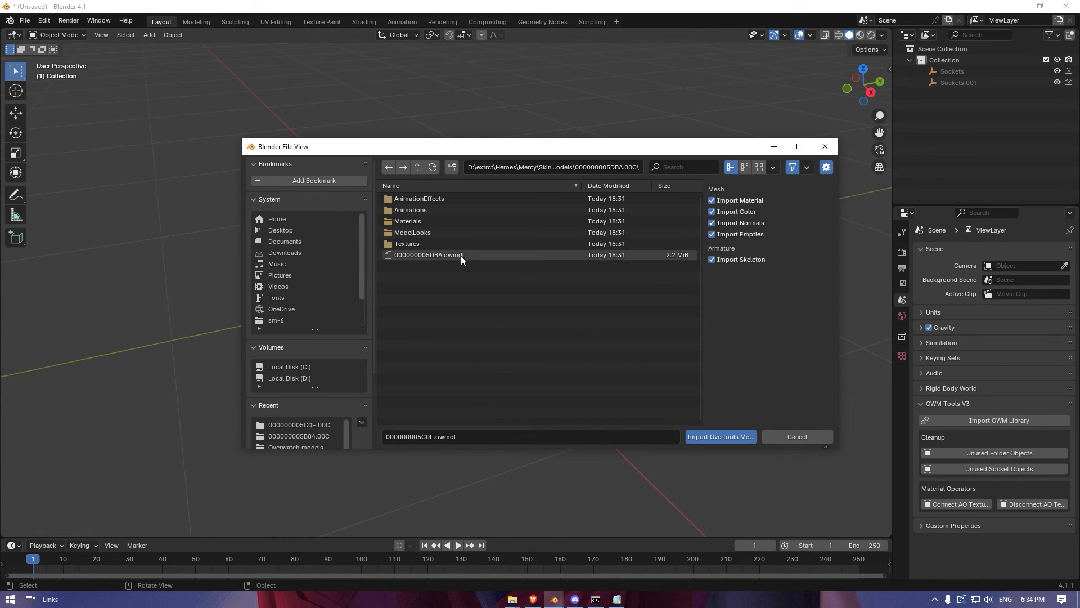
pyautogui.click(719, 436)
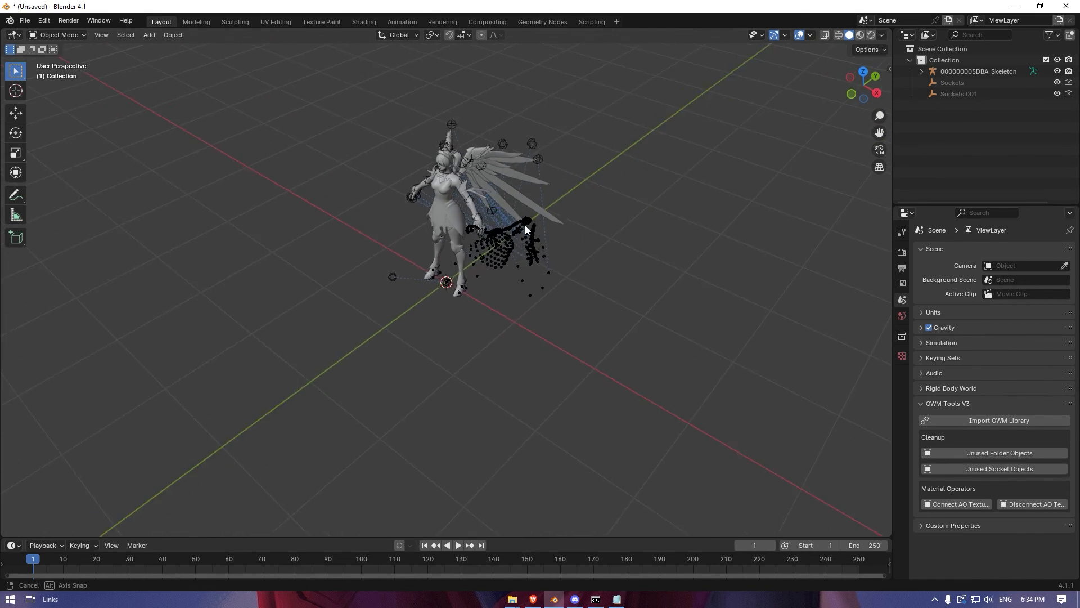